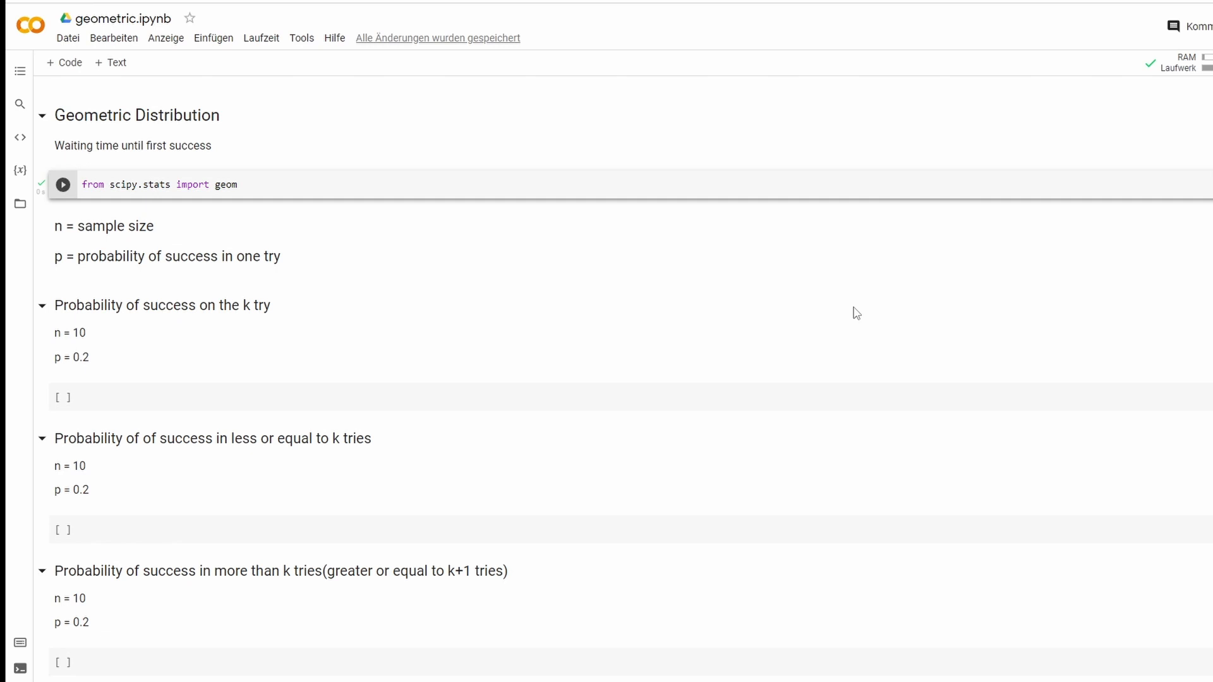
mouse_move(650, 244)
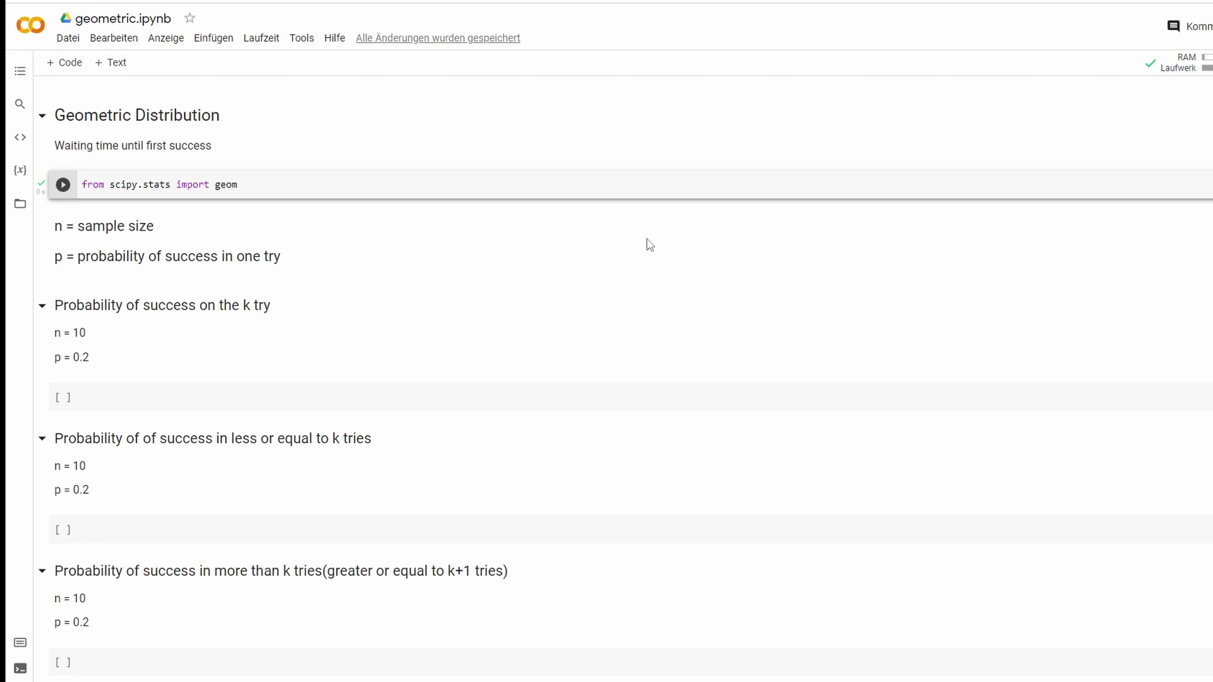
mouse_move(77, 397)
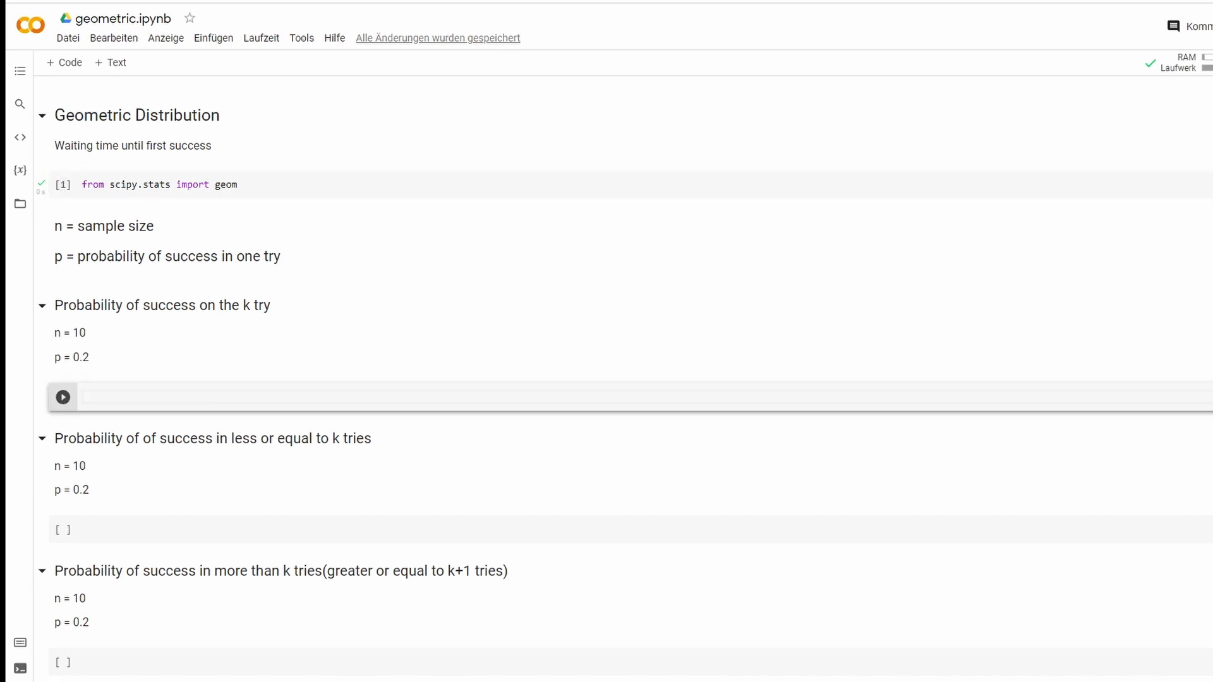
mouse_move(540, 275)
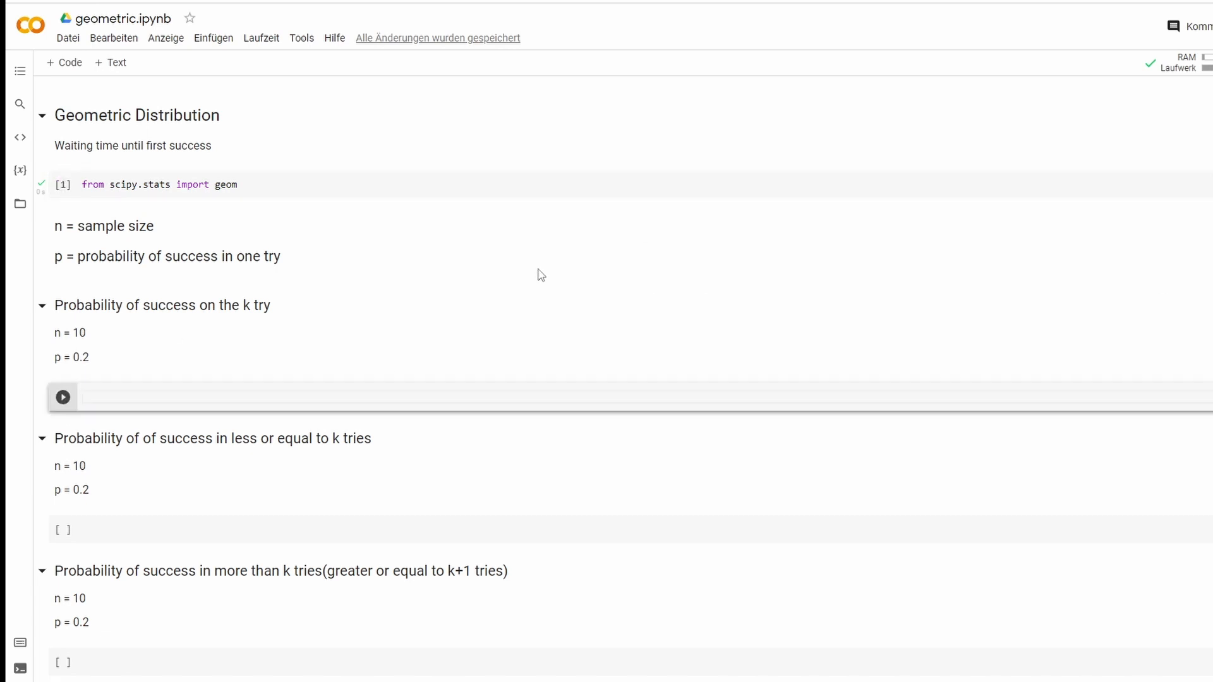
Step: Enter geom.pmf(10,0.2) in the first probability cell and run it, giving about 0.0268
text(geom.)
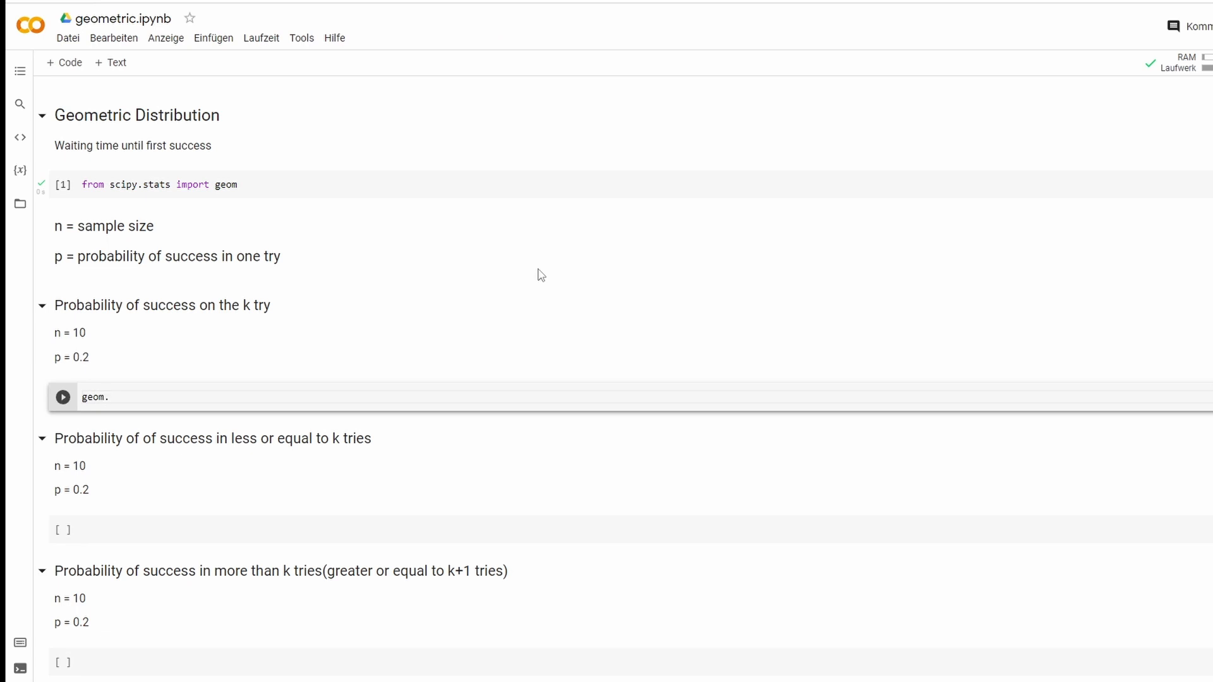
text(pmf)
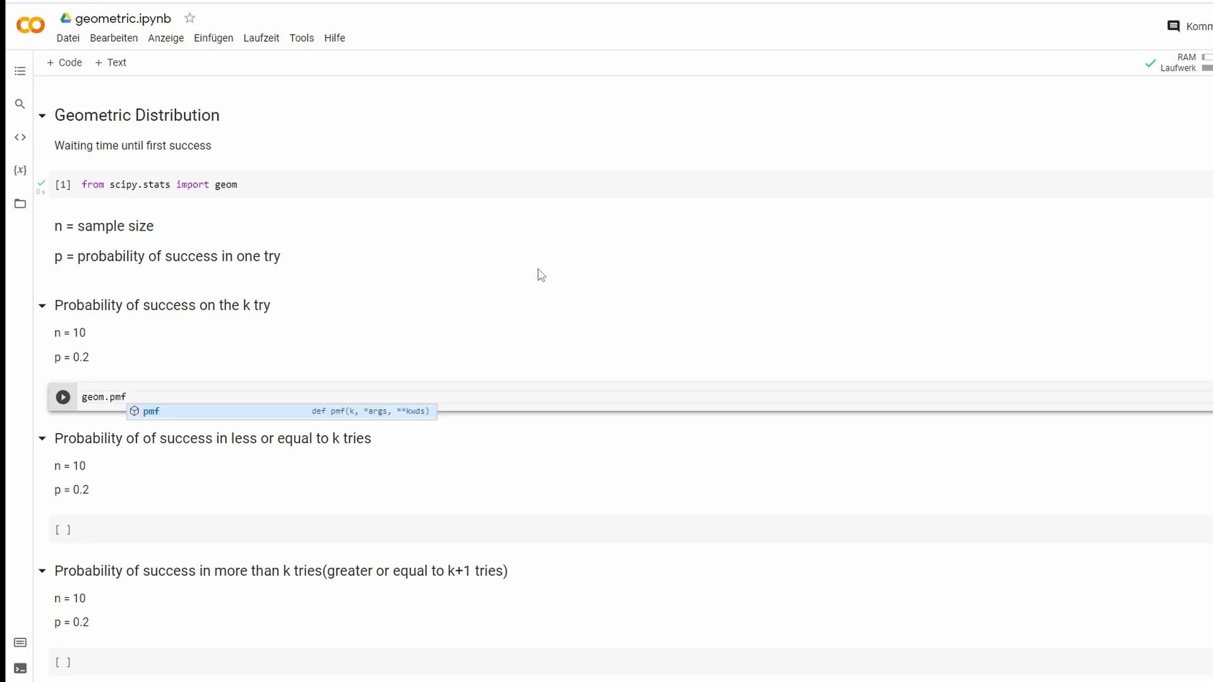
click(151, 410)
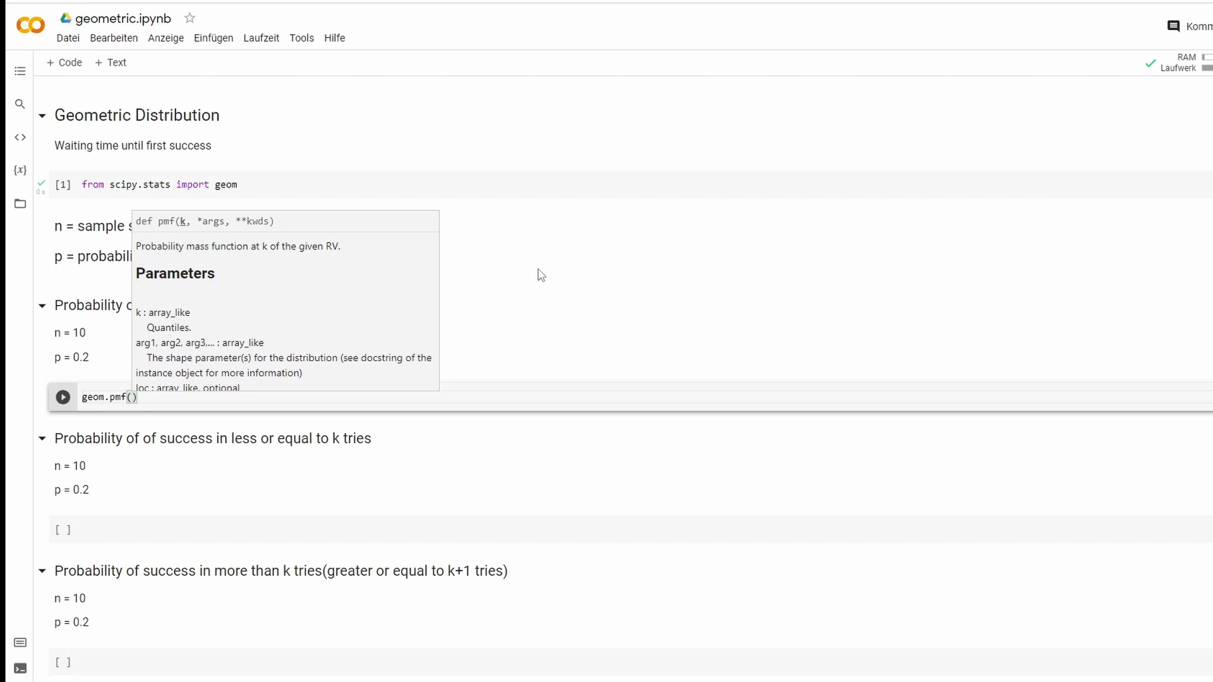
text(10)
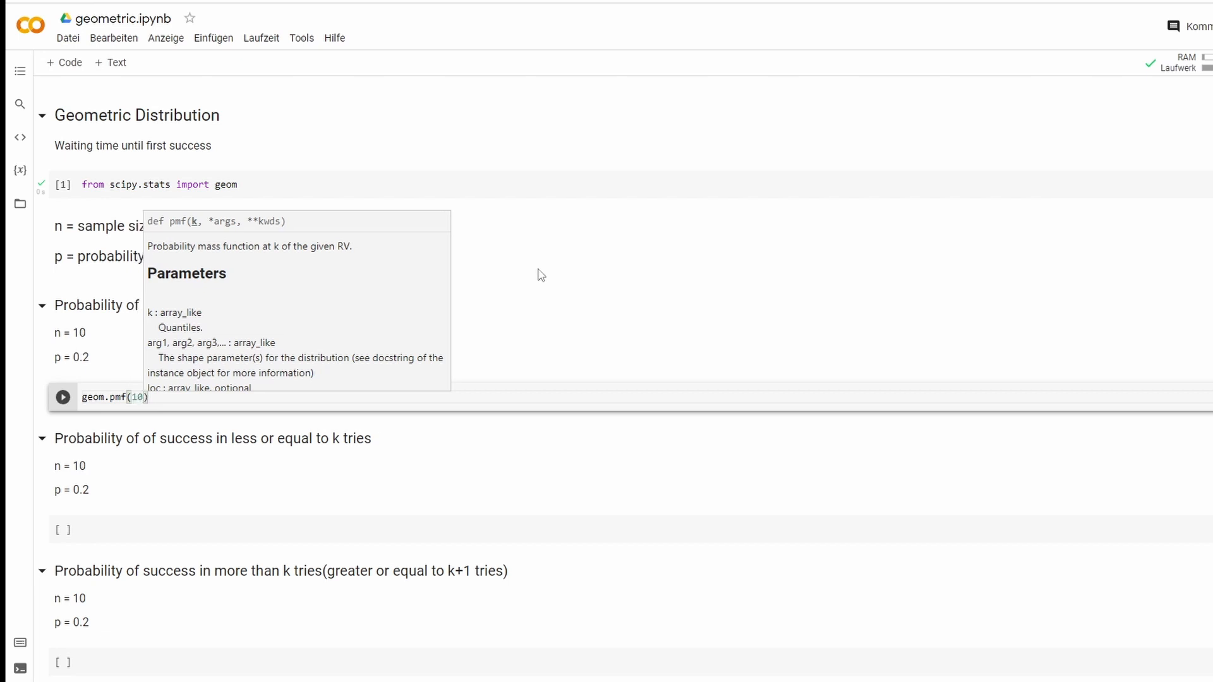
text(,0.2)
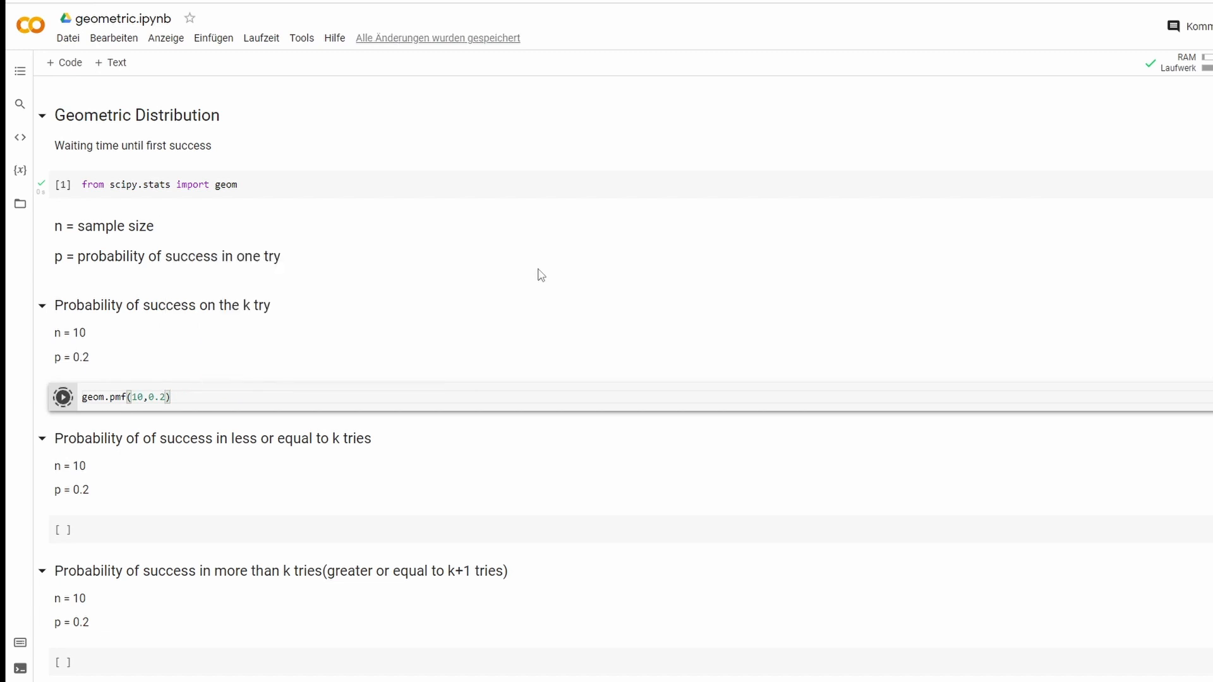
click(62, 396)
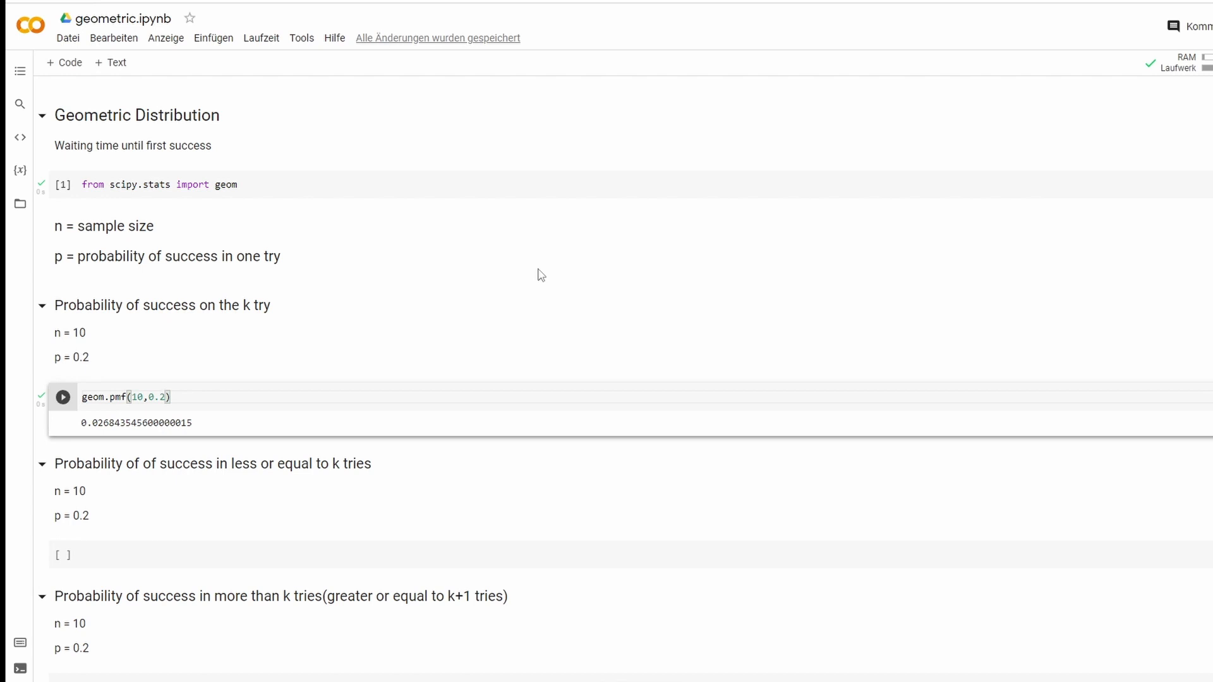
Step: Enter geom.cdf(10,0.2) in the next empty cell and run it, giving 0.8926258176
scroll(down, 3)
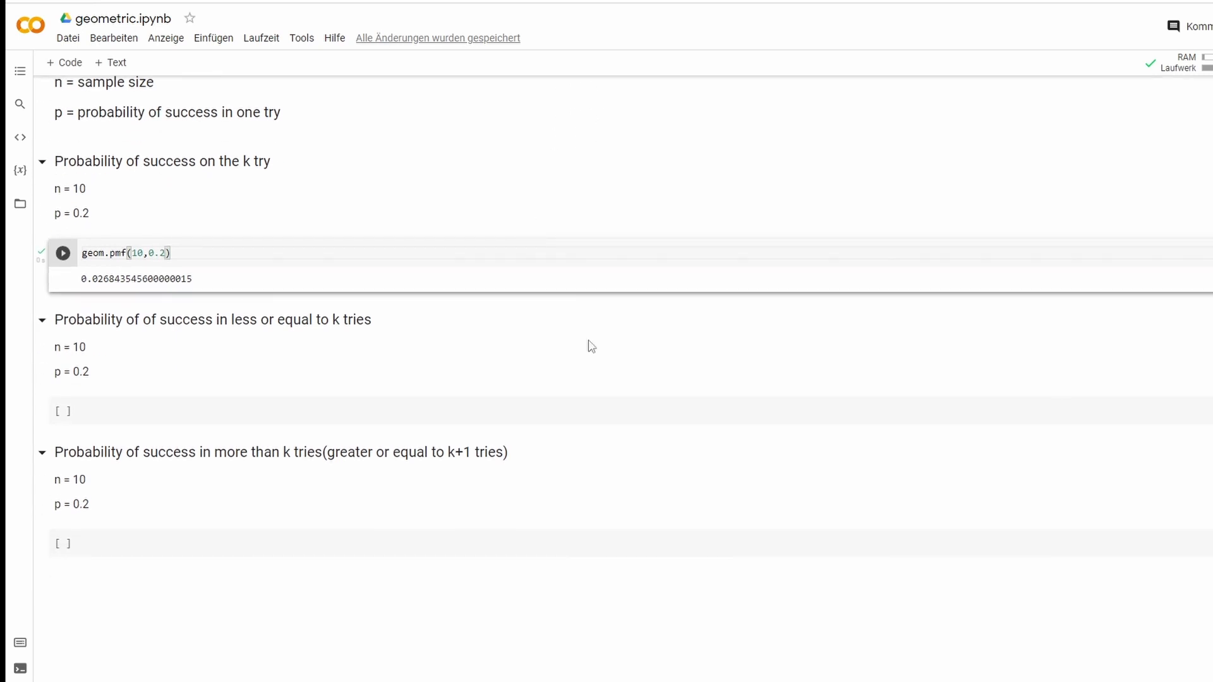
mouse_move(572, 337)
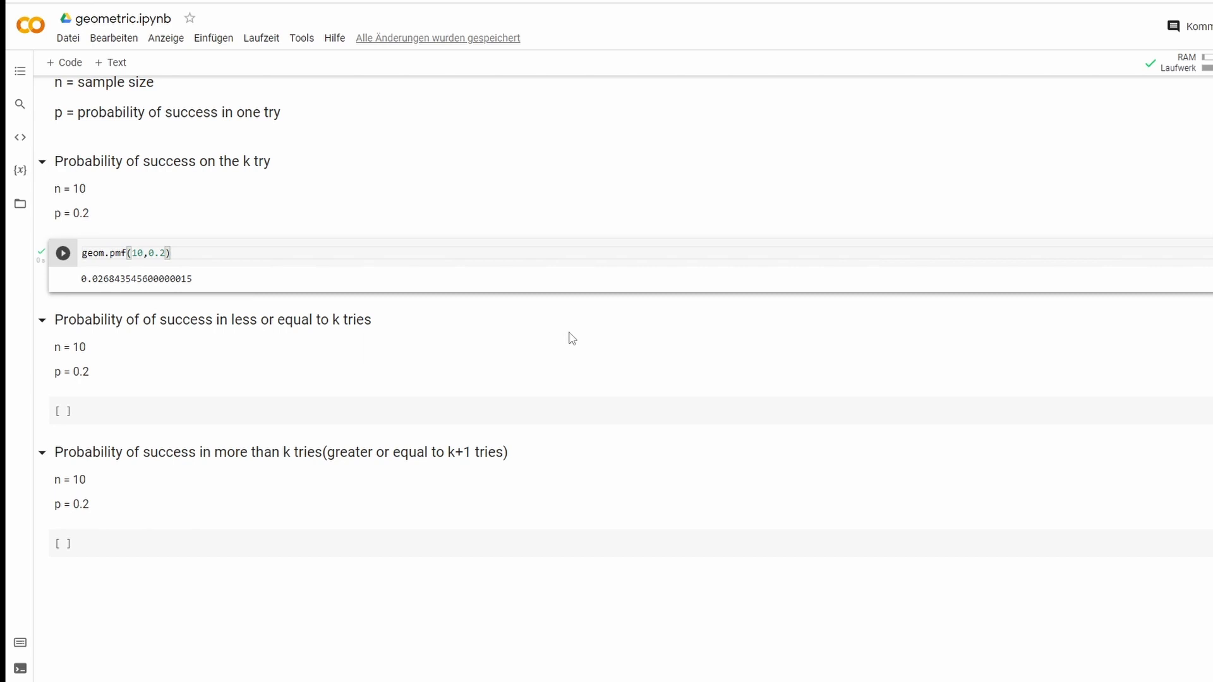
mouse_move(554, 341)
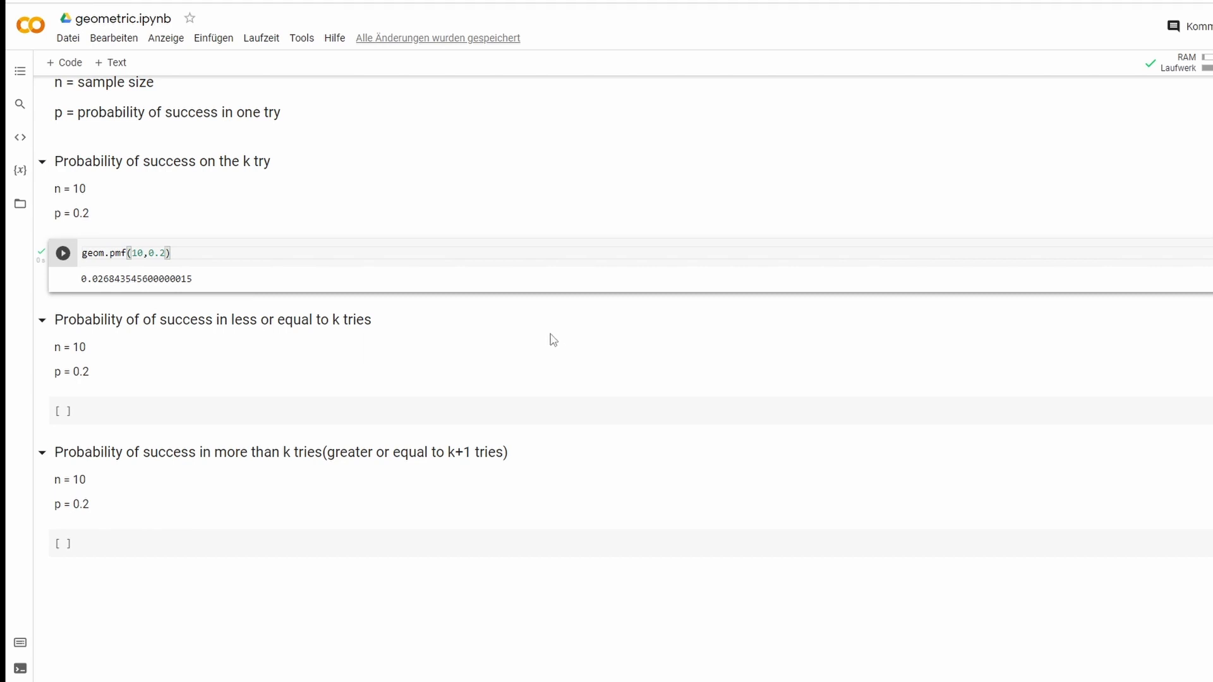
mouse_move(170, 368)
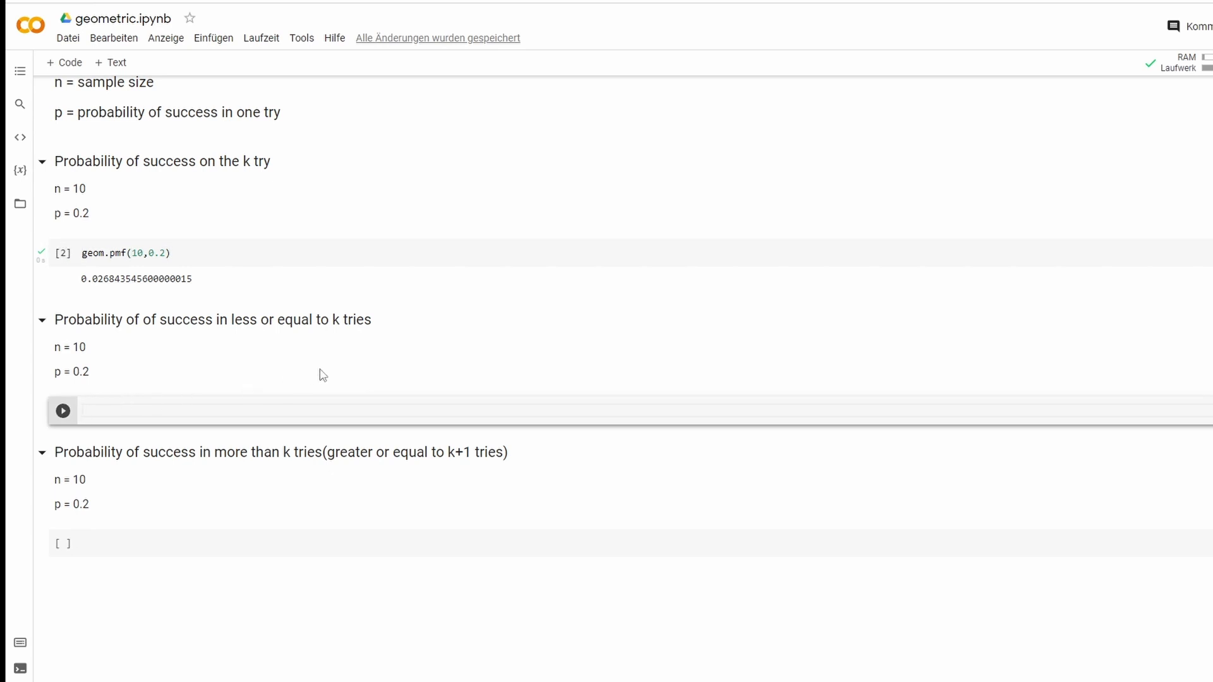
text(ge)
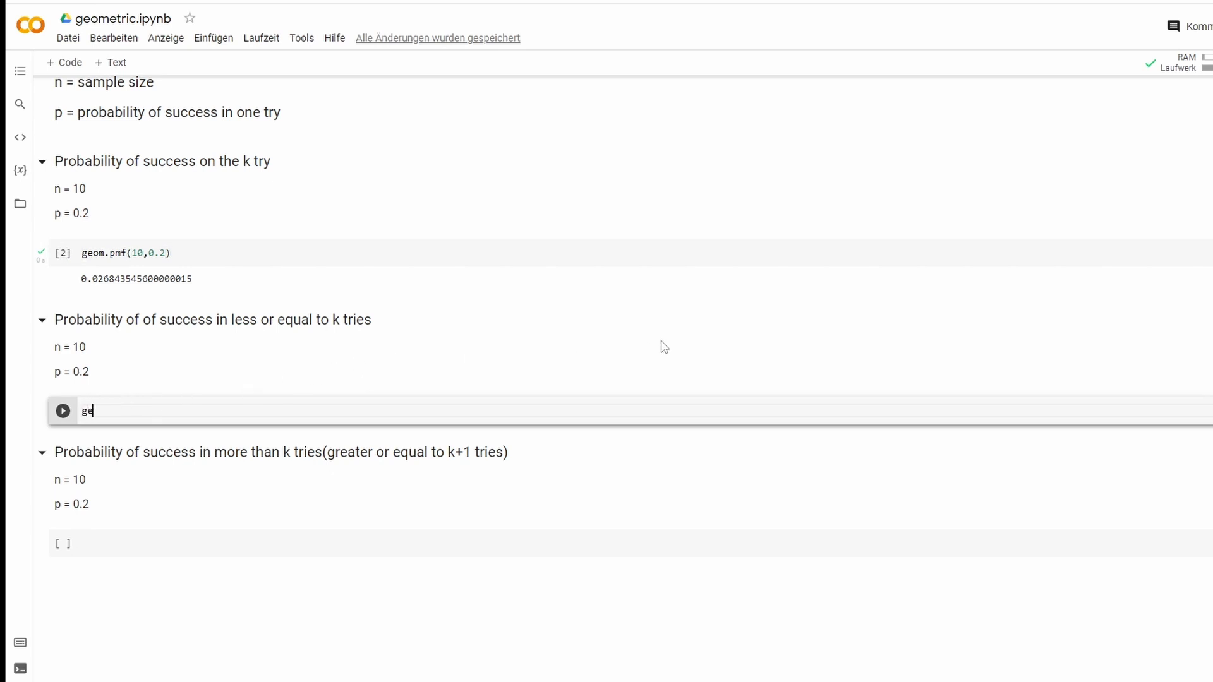
text(om.c)
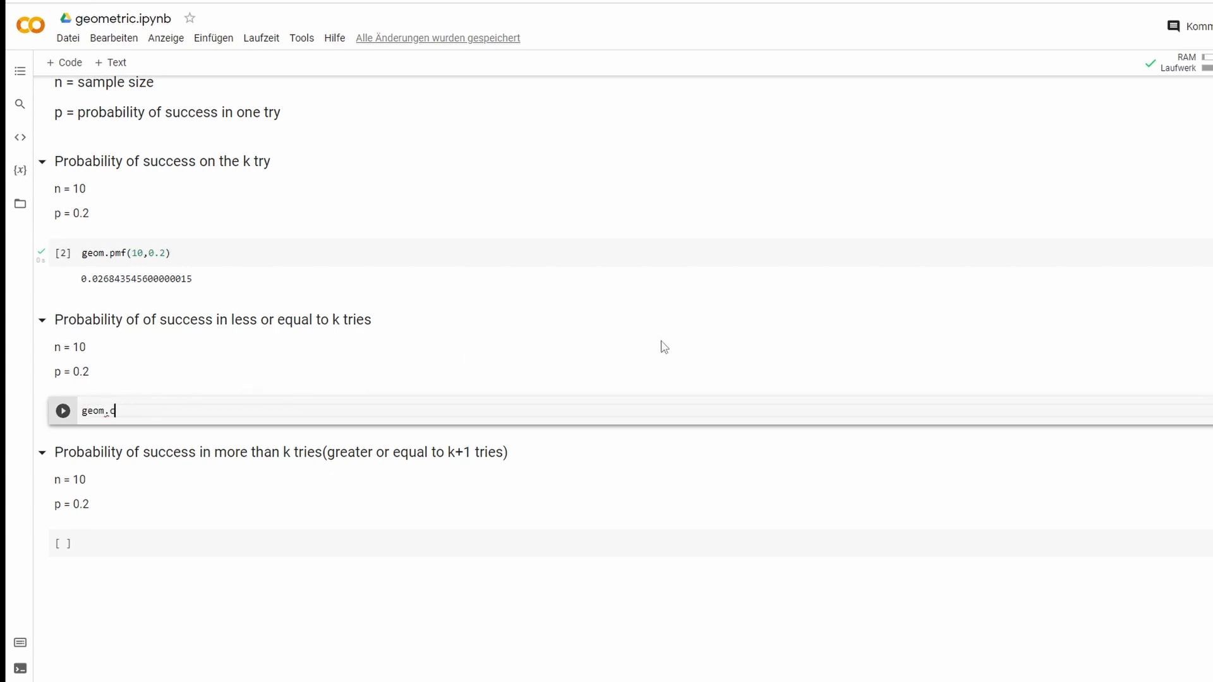
text(df()
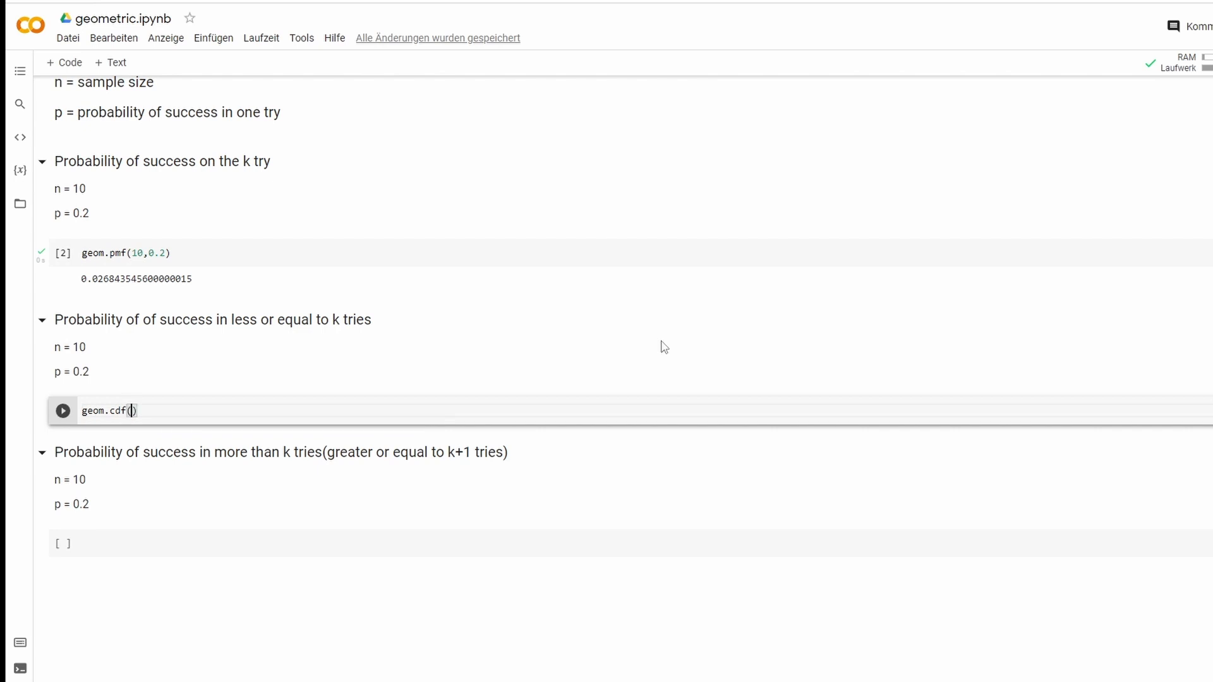
text(10)
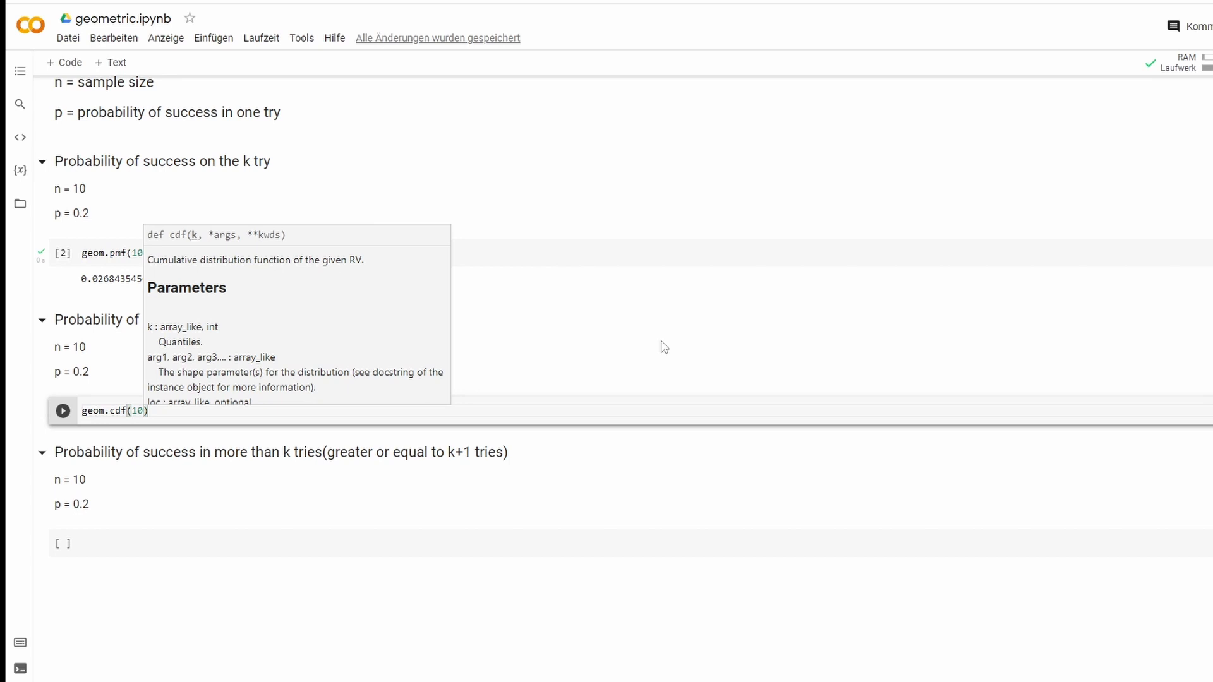
text(,0.)
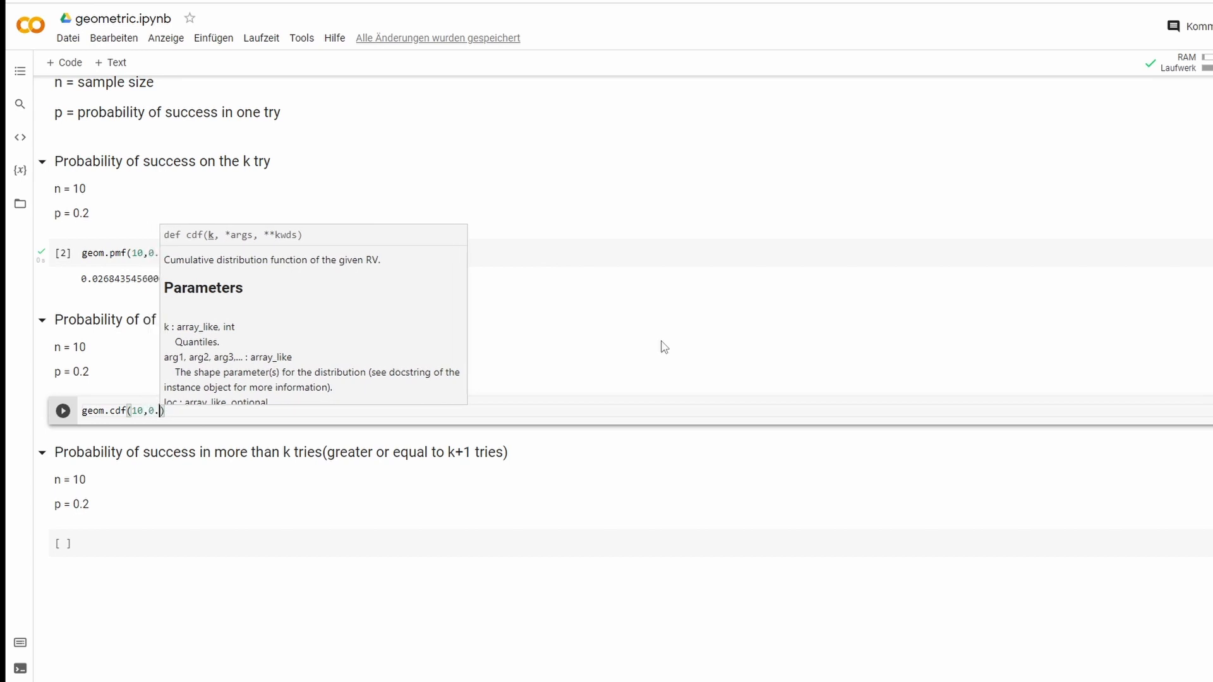
click(61, 411)
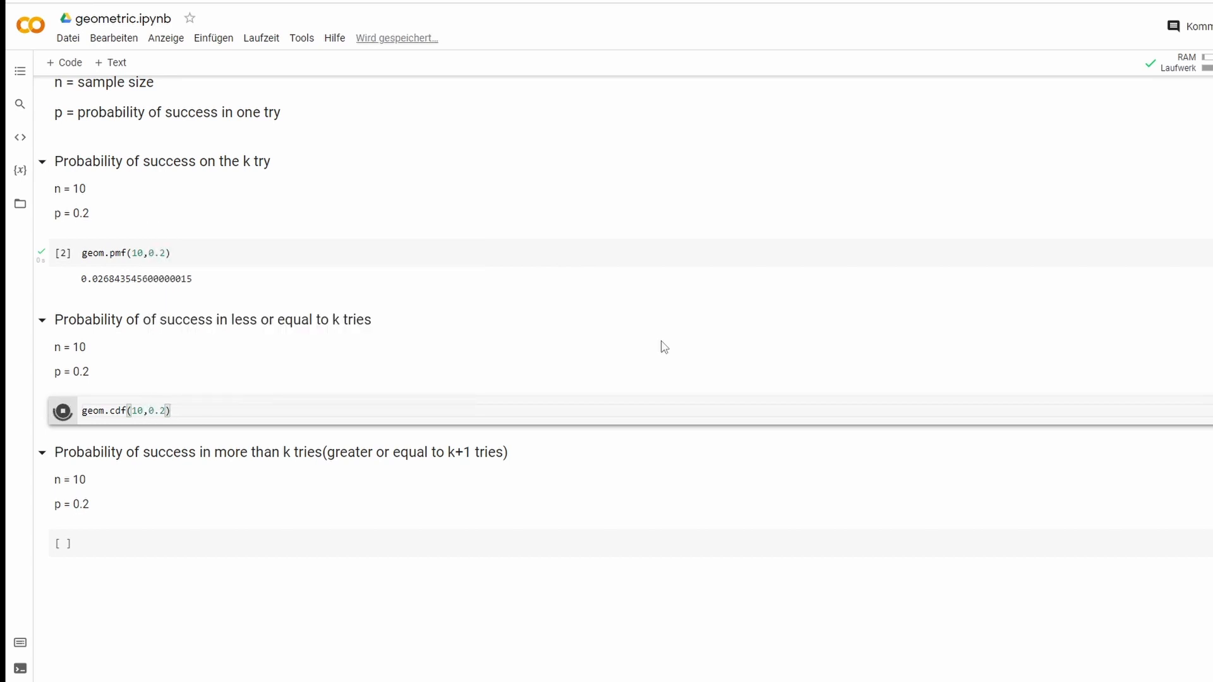
click(63, 410)
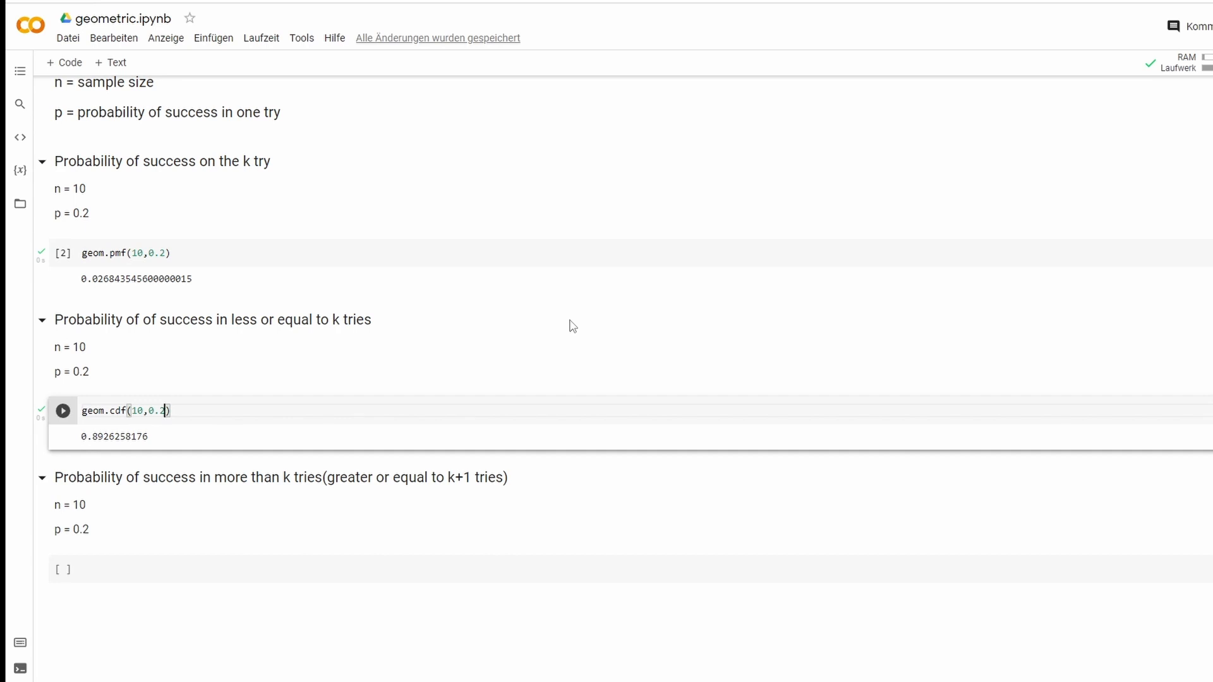
mouse_move(547, 313)
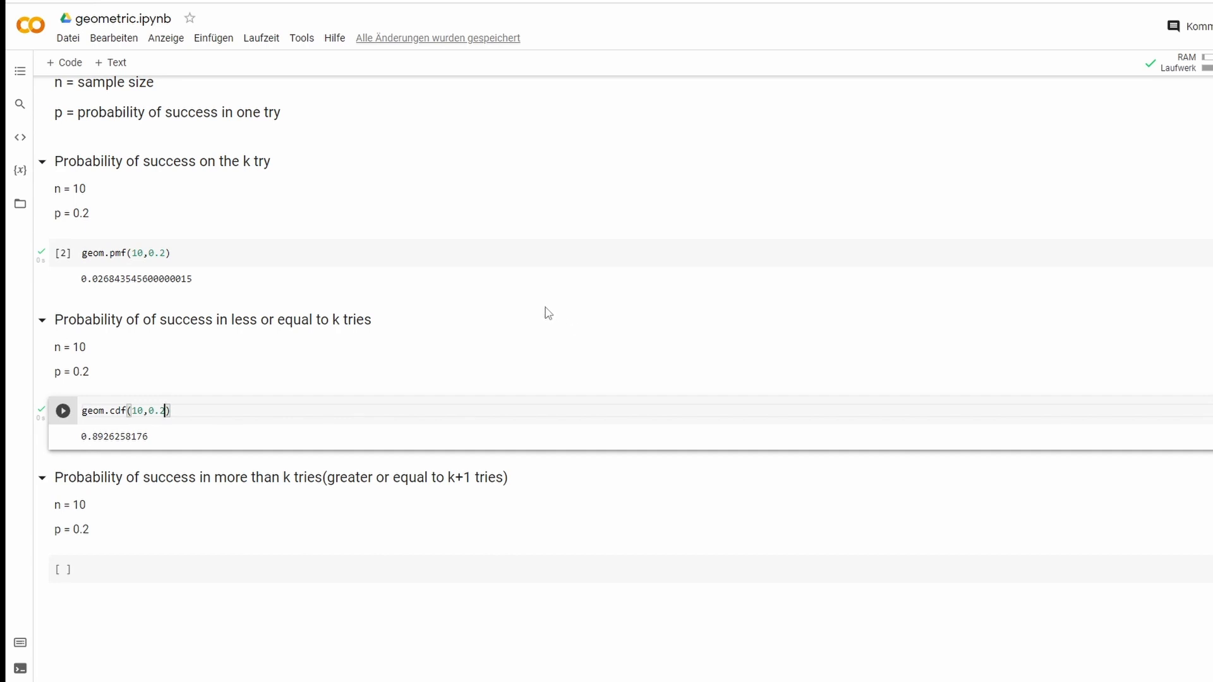
scroll(down, 3)
text(g)
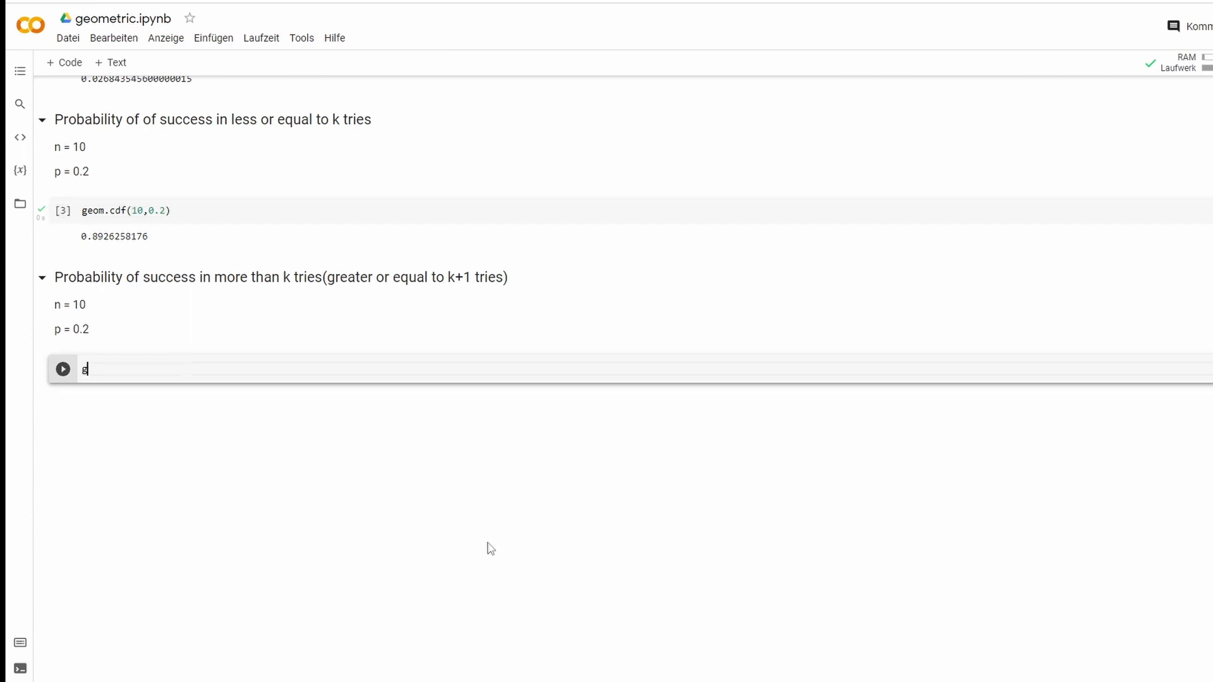
Step: Complete geom.sf(10,0.2) in the last cell and run it, giving 0.1073741824
text(eom.)
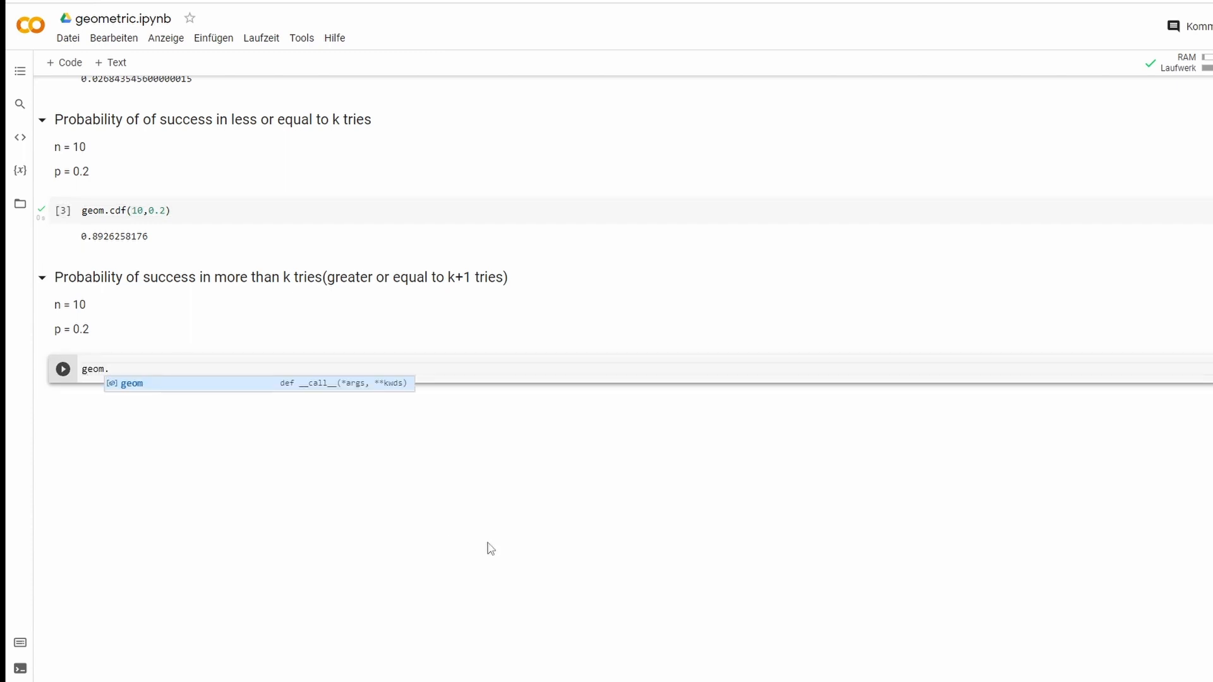
text(sf()
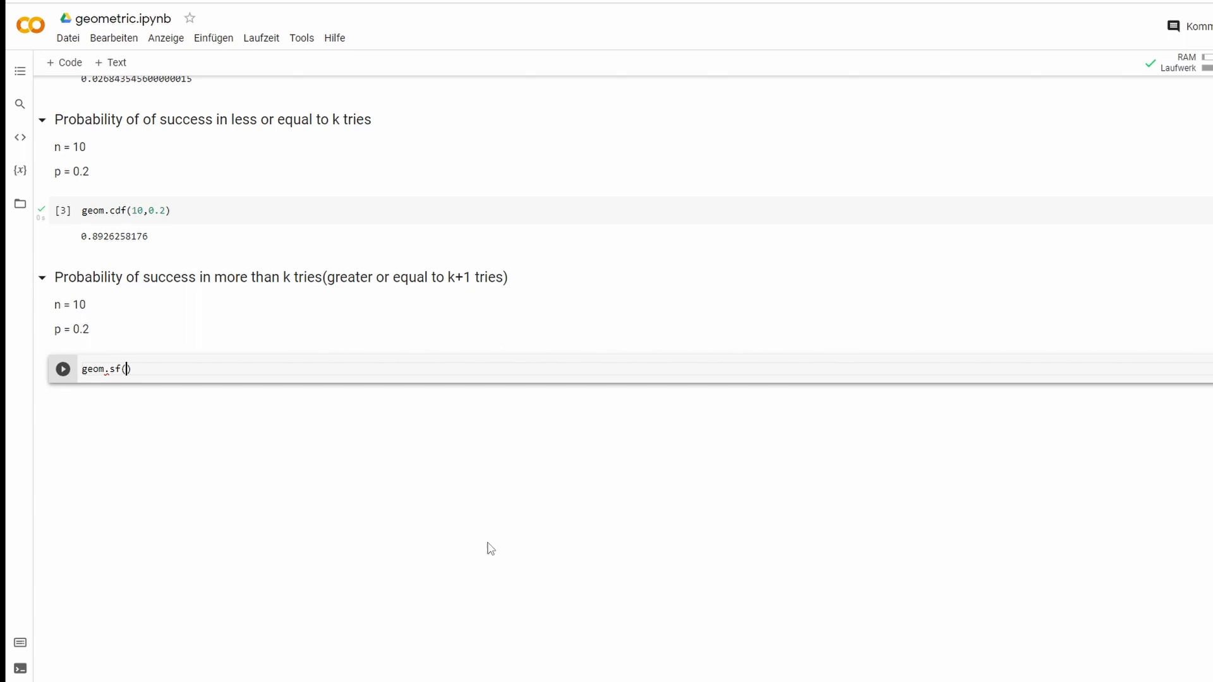
text(10)
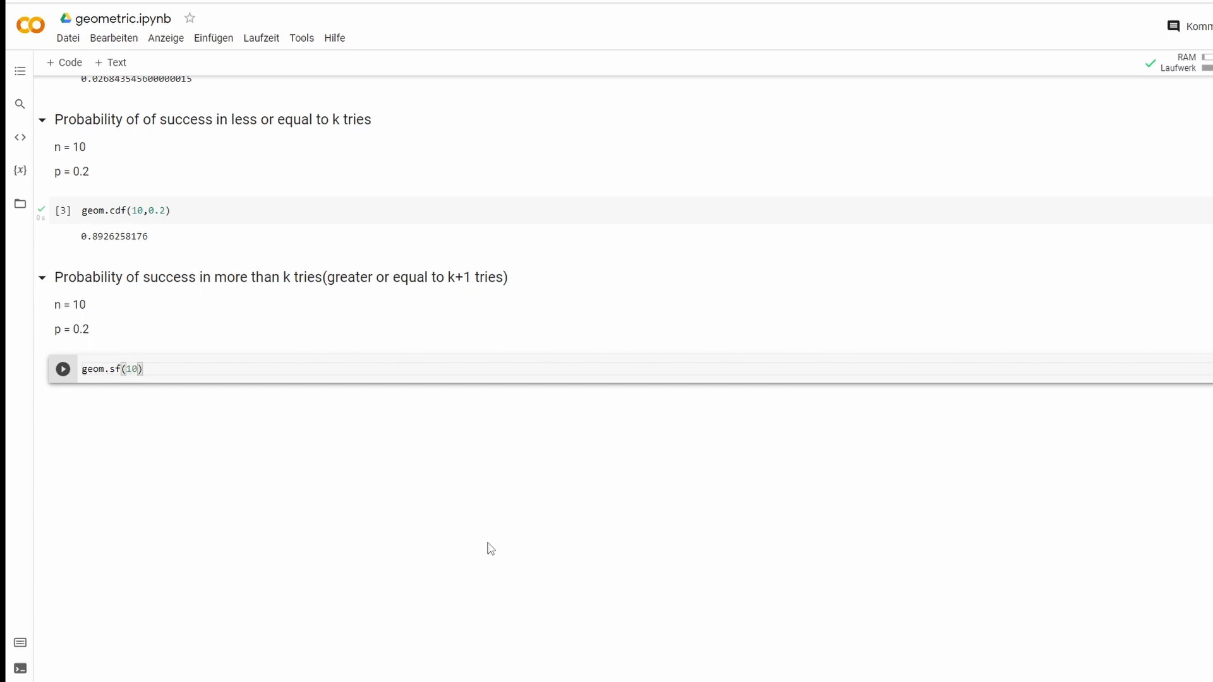
text(,0.2)
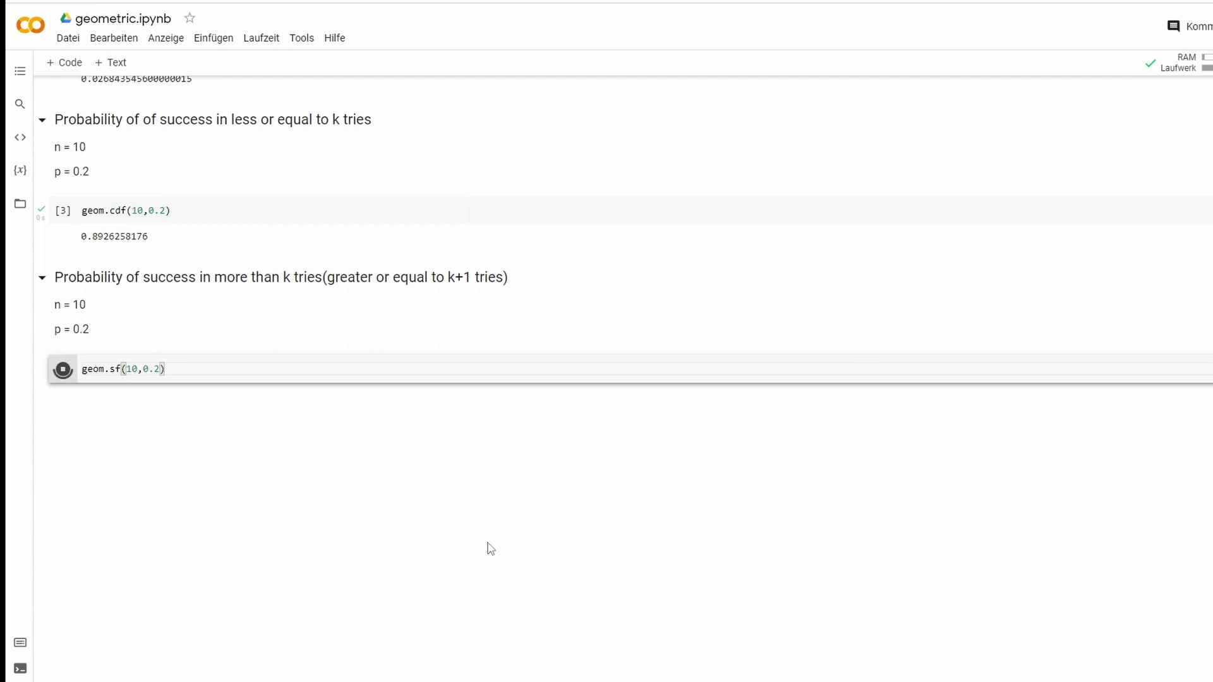
click(62, 369)
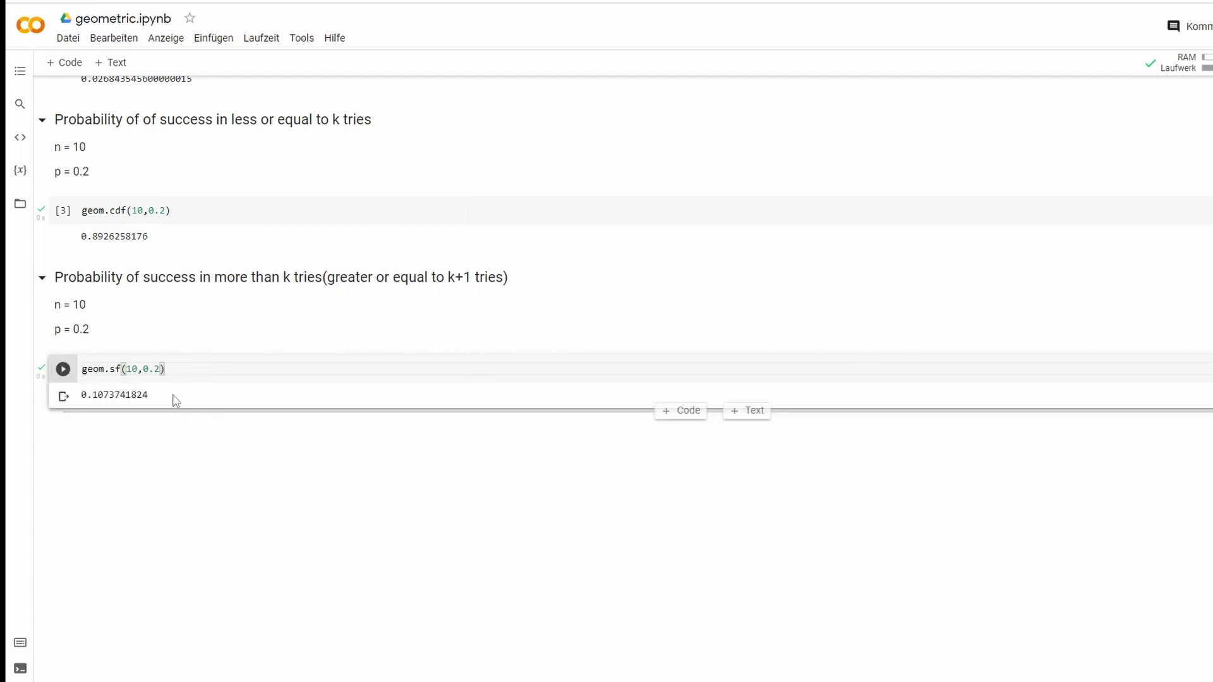
mouse_move(286, 209)
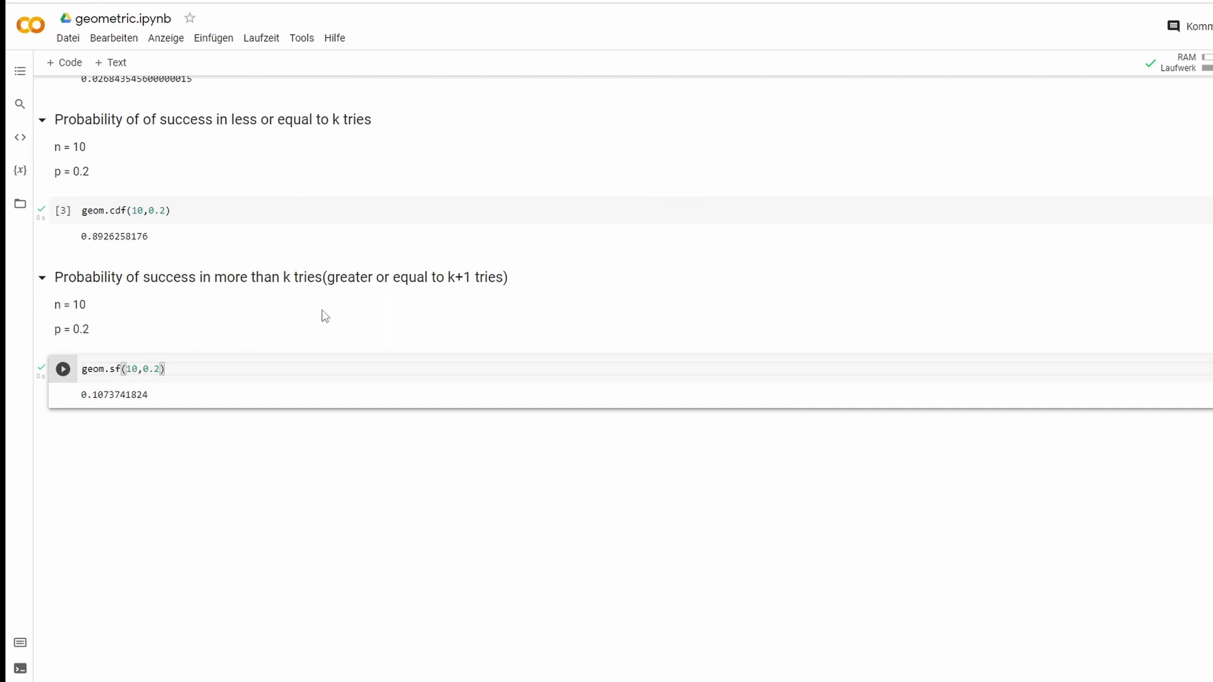
mouse_move(441, 328)
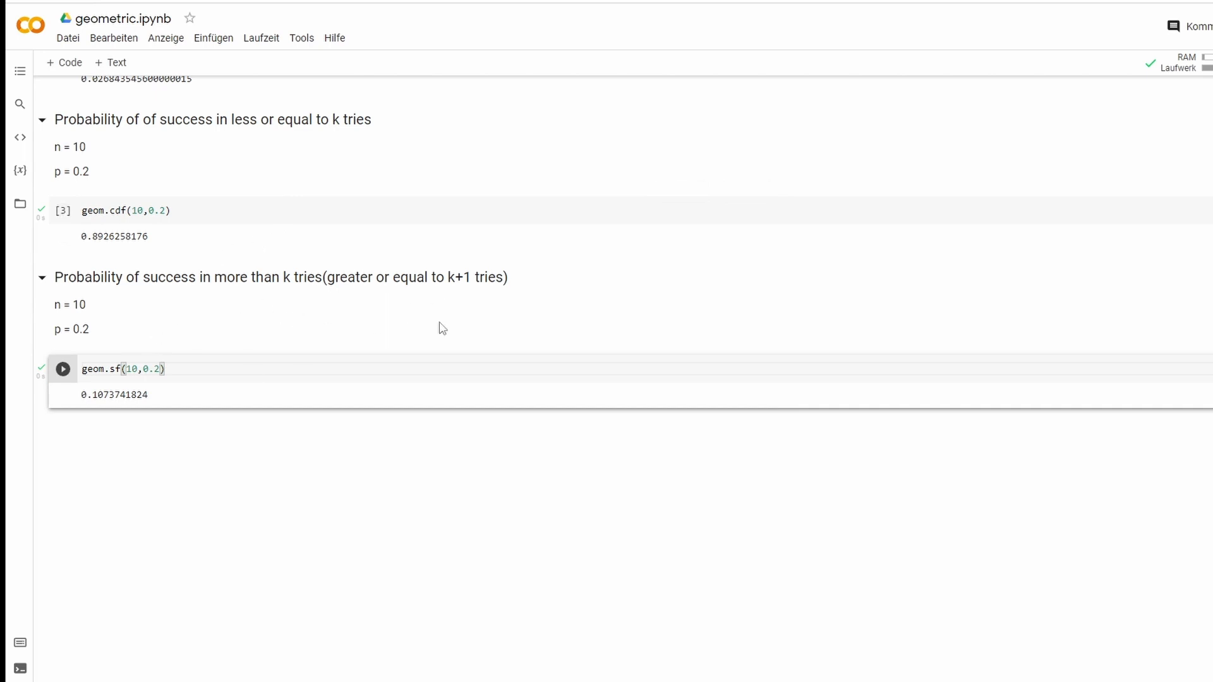